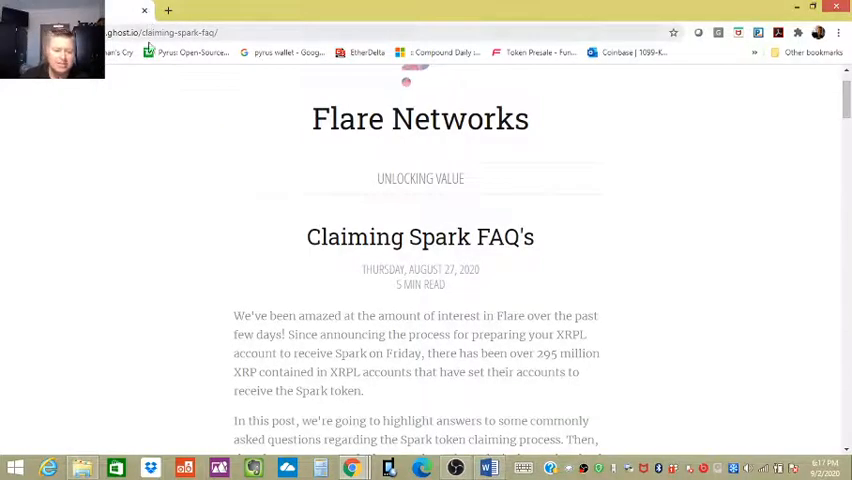
Scroll down the Claiming Spark FAQ's post before switching to the CoinMarketCap top-100 list.
{"action": "scroll", "scroll_direction": "down", "scroll_amount": 3}
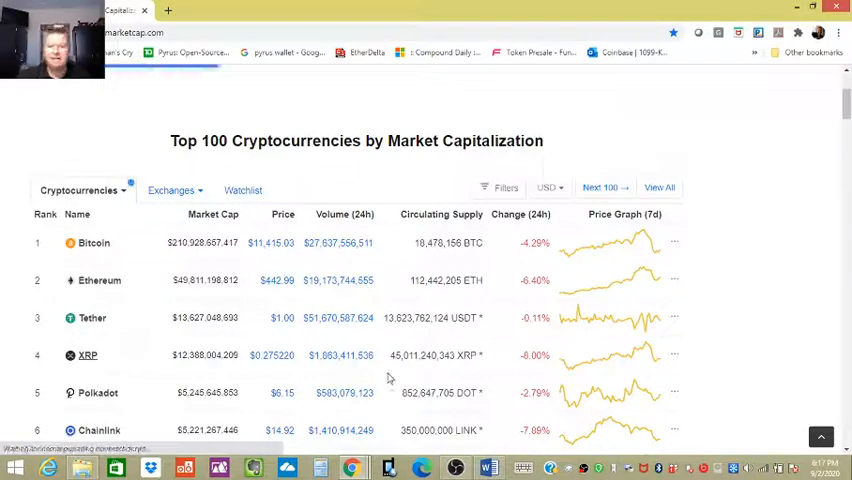
View the XRP price page on CoinMarketCap, then return to the FAQ post's questions section.
{"action": "scroll", "scroll_direction": "down", "scroll_amount": 3}
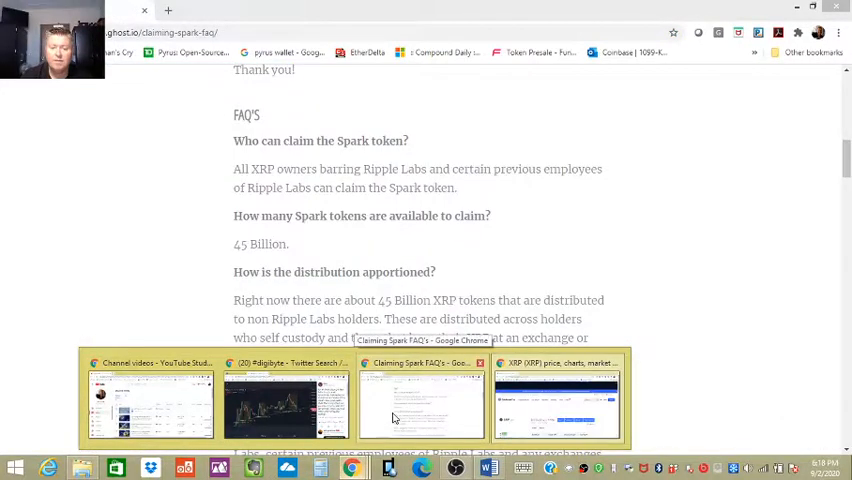
{"action": "left_click", "coordinate": [556, 404]}
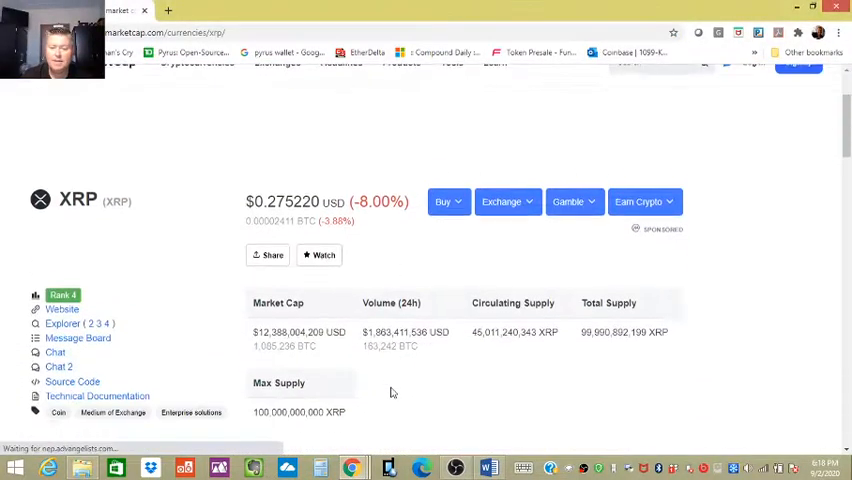
{"action": "scroll", "scroll_direction": "down", "scroll_amount": 3}
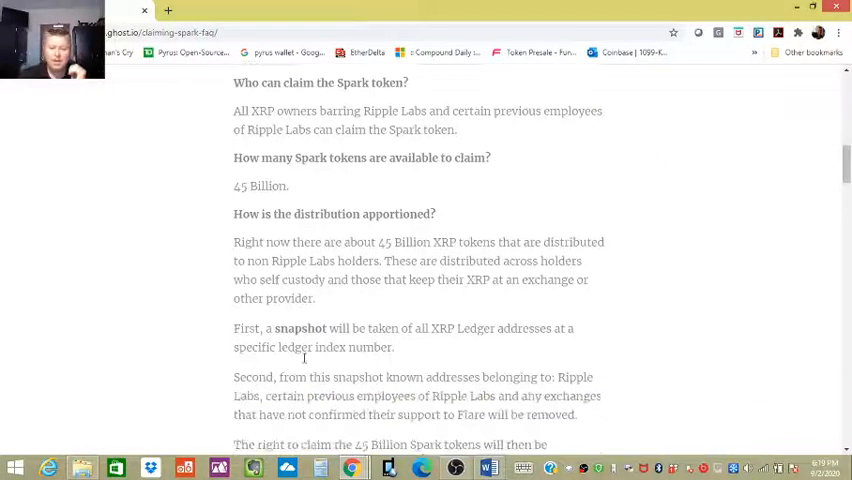
Scroll past the exchange support answers to the 'When is the Snapshot date?' section.
{"action": "scroll", "scroll_direction": "down", "scroll_amount": 3}
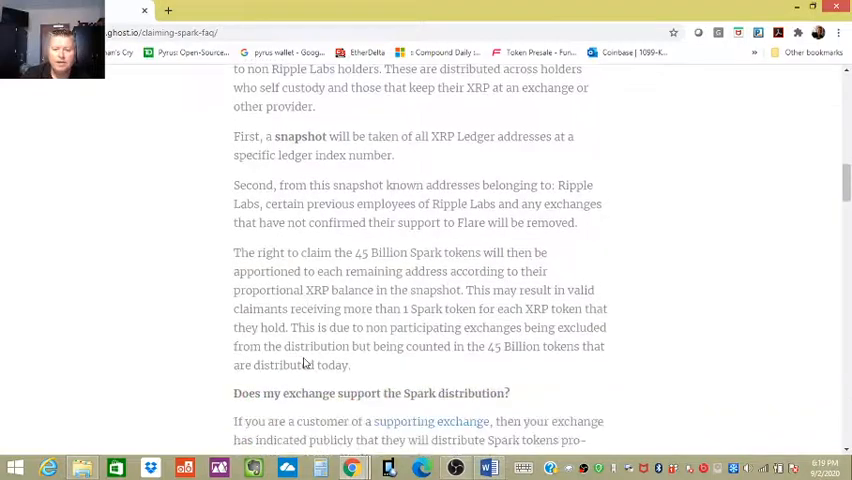
{"action": "scroll", "scroll_direction": "down", "scroll_amount": 3}
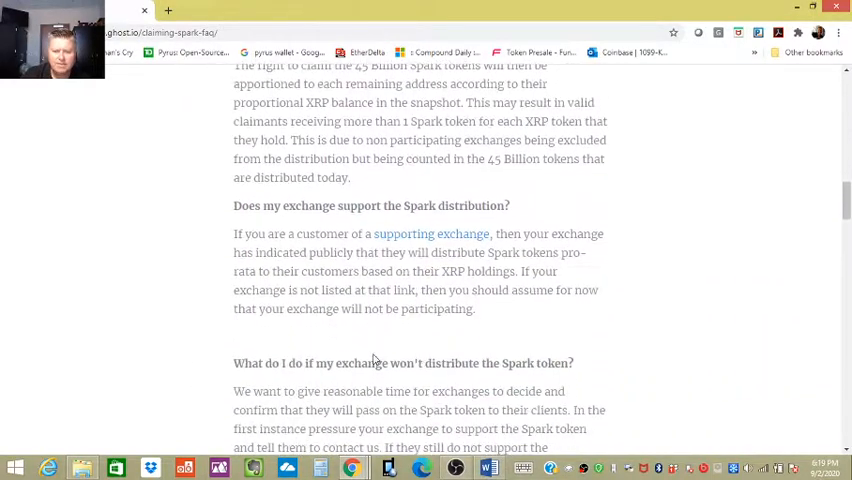
{"action": "scroll", "scroll_direction": "down", "scroll_amount": 3}
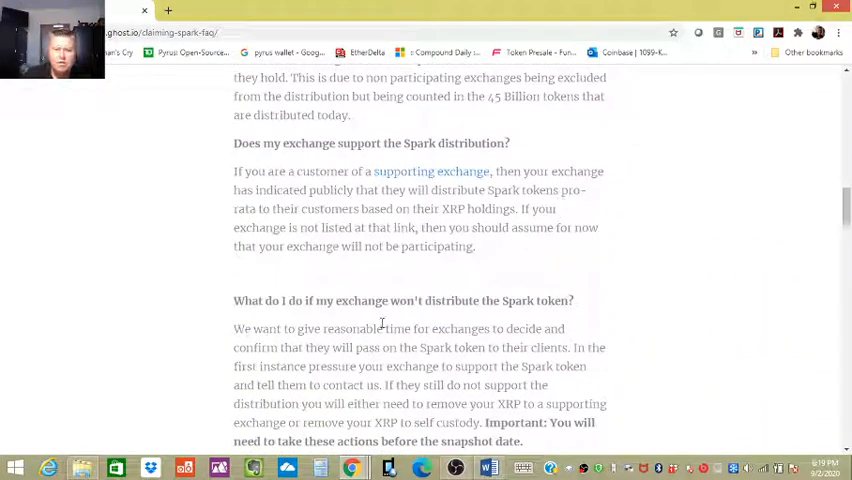
{"action": "scroll", "scroll_direction": "up", "scroll_amount": 3}
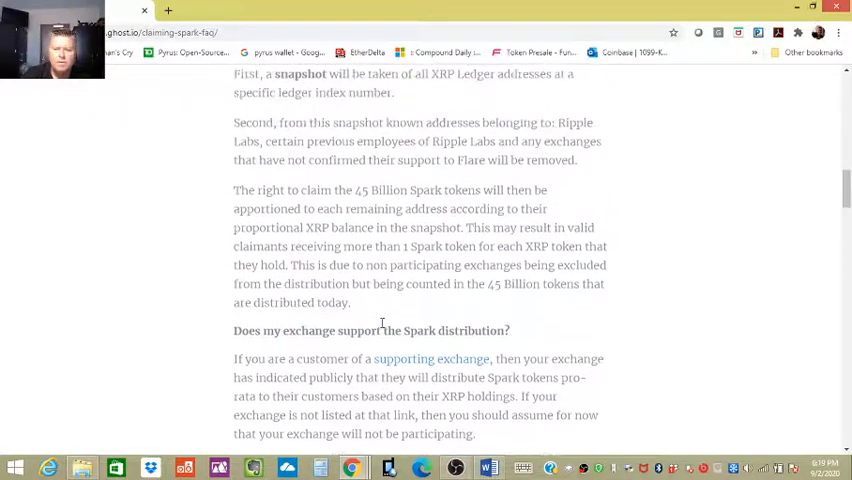
{"action": "mouse_move", "coordinate": [160, 220]}
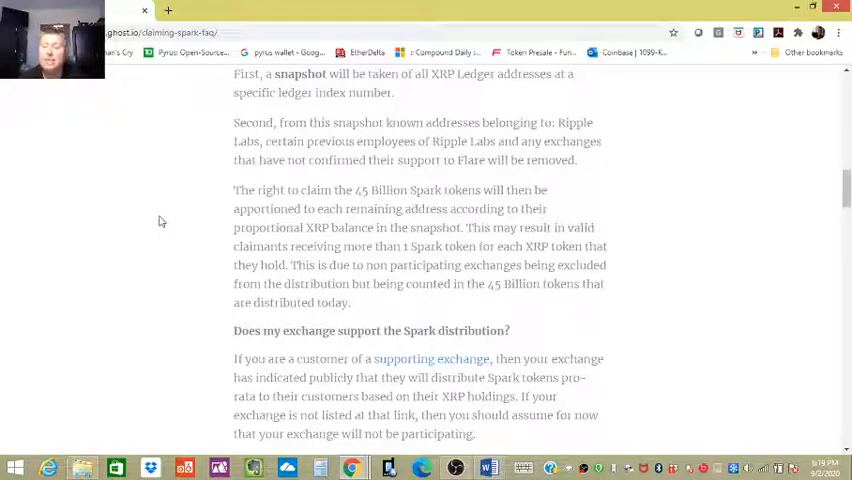
{"action": "scroll", "scroll_direction": "down", "scroll_amount": 3}
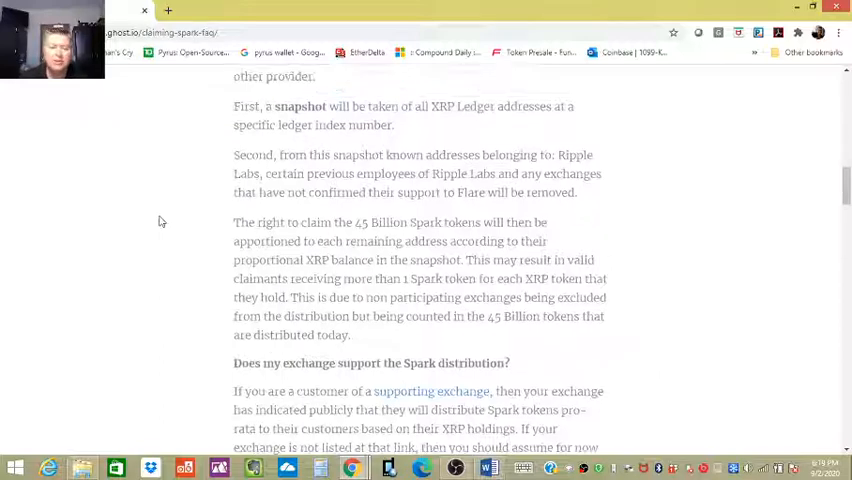
{"action": "scroll", "scroll_direction": "up", "scroll_amount": 3}
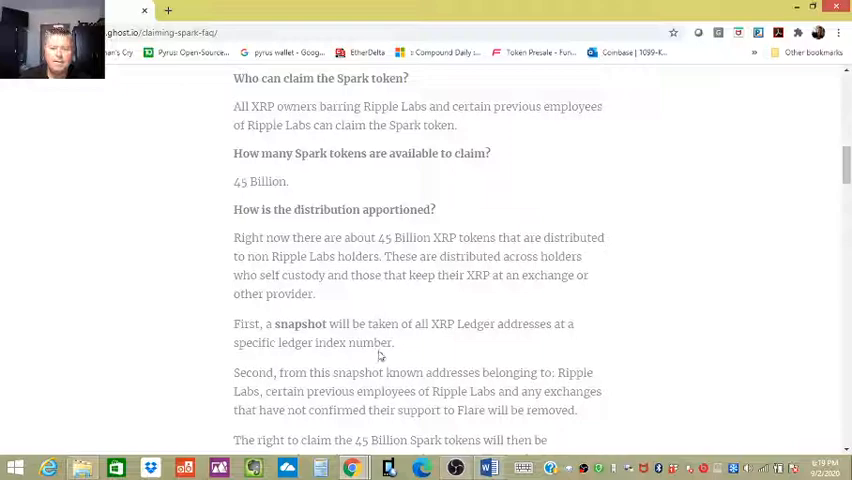
{"action": "scroll", "scroll_direction": "down", "scroll_amount": 3}
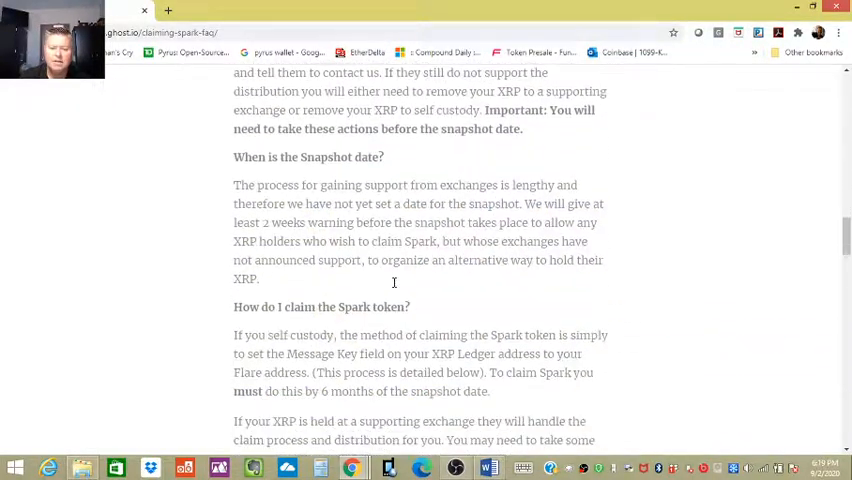
Scroll to 'How do I claim the Spark token?' and the unclaimed-Spark and Flare address answers.
{"action": "scroll", "scroll_direction": "down", "scroll_amount": 3}
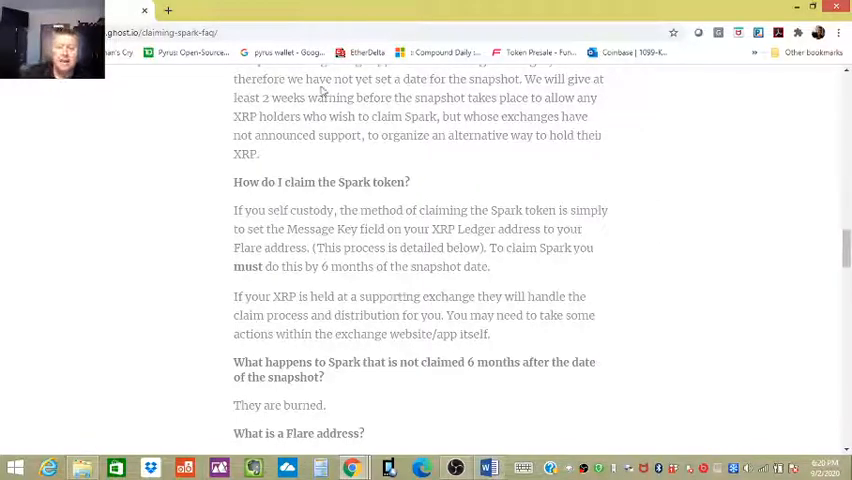
{"action": "scroll", "scroll_direction": "up", "scroll_amount": 3}
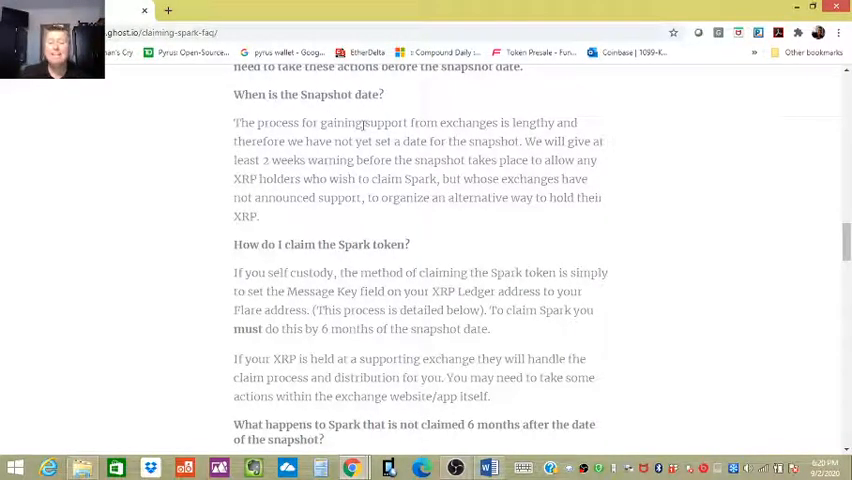
{"action": "mouse_move", "coordinate": [348, 158]}
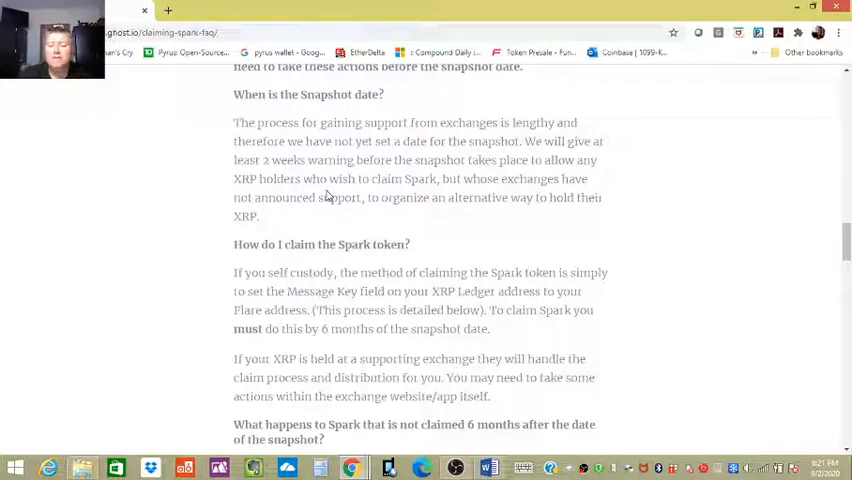
{"action": "mouse_move", "coordinate": [296, 220]}
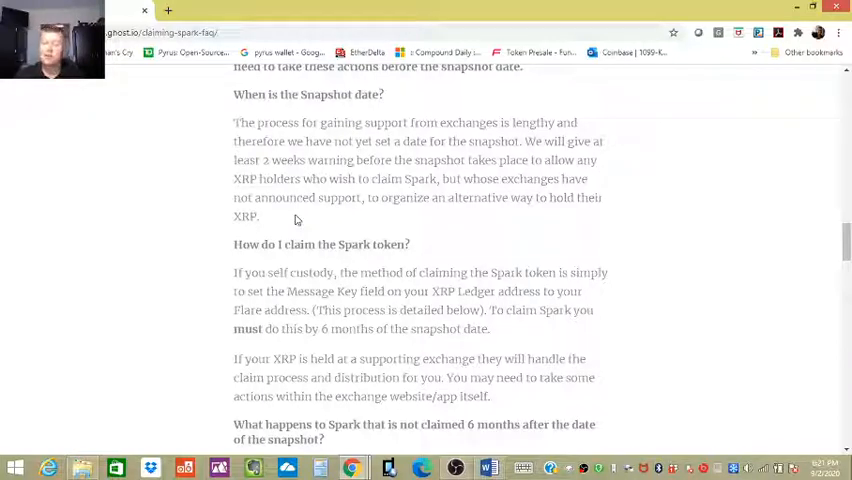
Scroll past the claiming answer to the unclaimed-Spark-burned and 'What is a Flare address?' answers.
{"action": "scroll", "scroll_direction": "down", "scroll_amount": 3}
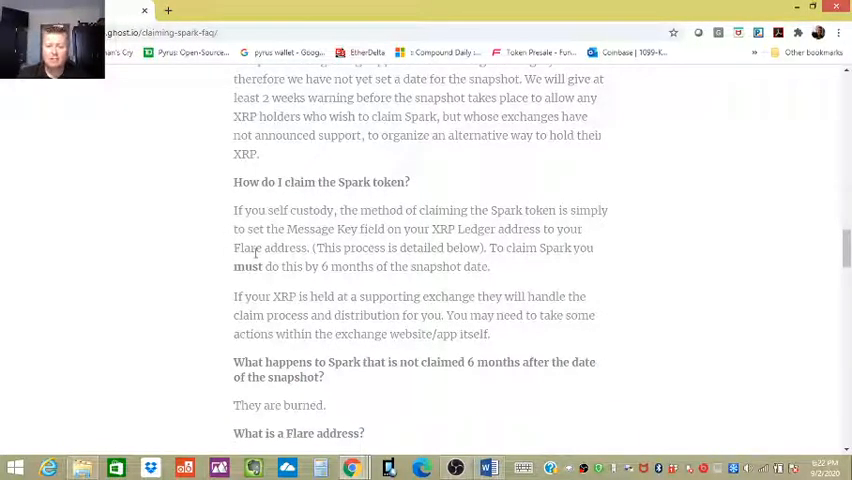
{"action": "scroll", "scroll_direction": "down", "scroll_amount": 3}
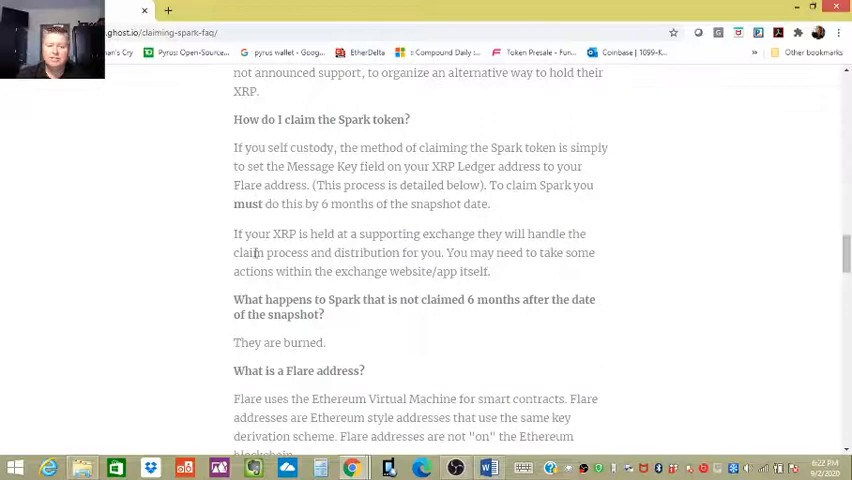
{"action": "scroll", "scroll_direction": "down", "scroll_amount": 3}
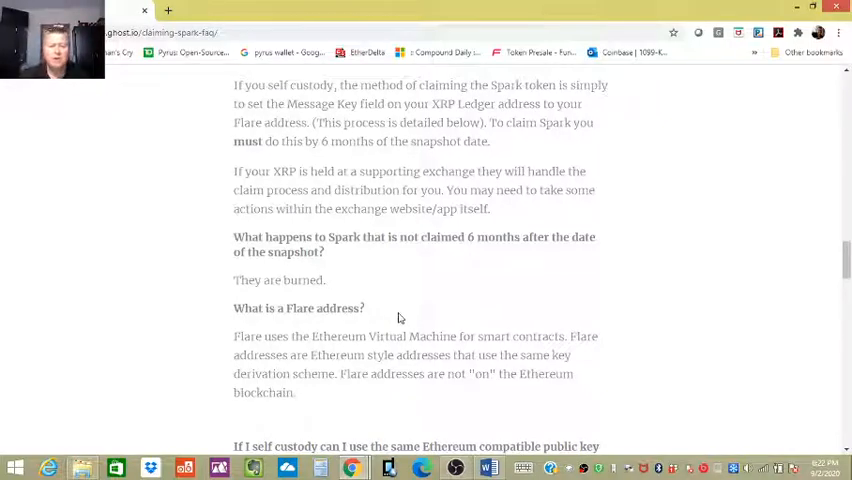
Scroll to the self-custody answers on reusing an Ethereum public key and hardware wallets.
{"action": "scroll", "scroll_direction": "down", "scroll_amount": 3}
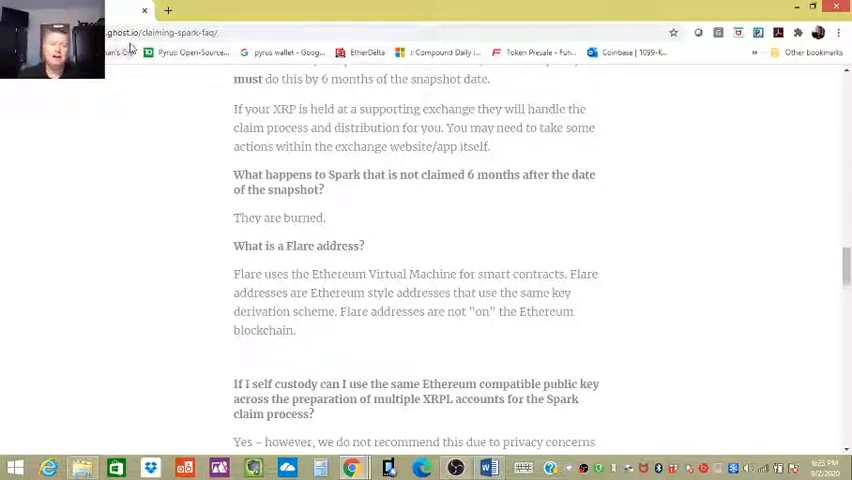
{"action": "scroll", "scroll_direction": "down", "scroll_amount": 3}
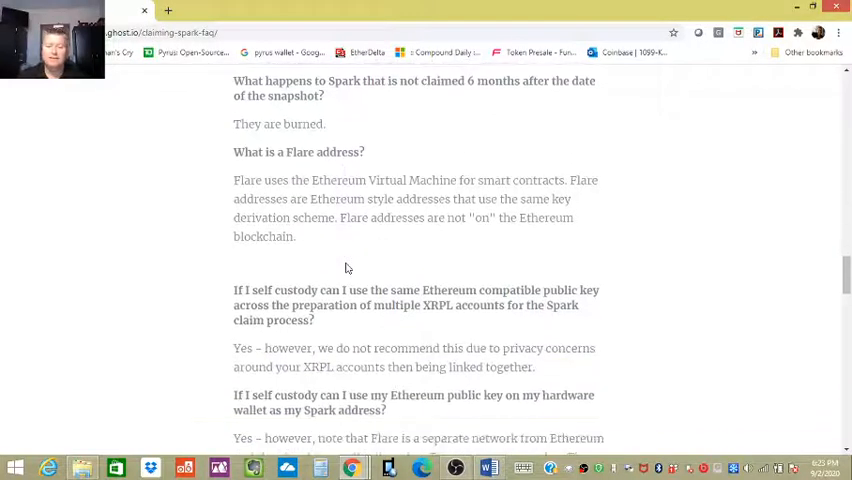
{"action": "scroll", "scroll_direction": "down", "scroll_amount": 3}
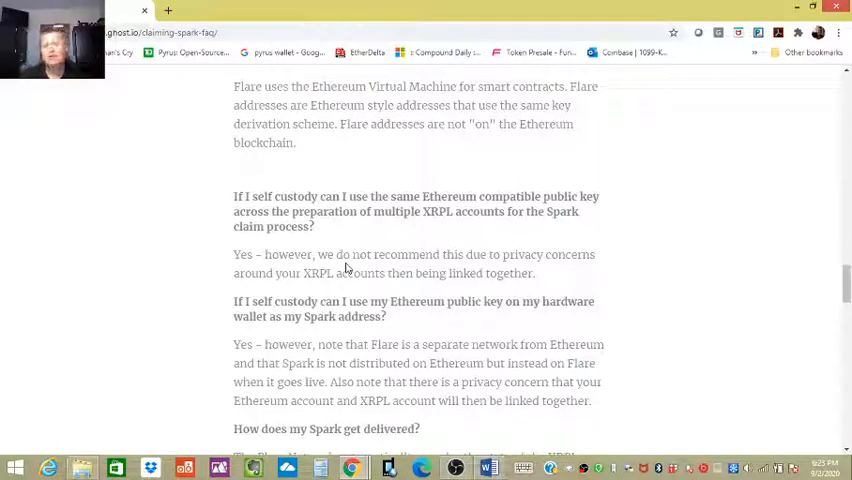
Scroll to the 'How does my Spark get delivered?' answer about the state-connector system.
{"action": "scroll", "scroll_direction": "down", "scroll_amount": 3}
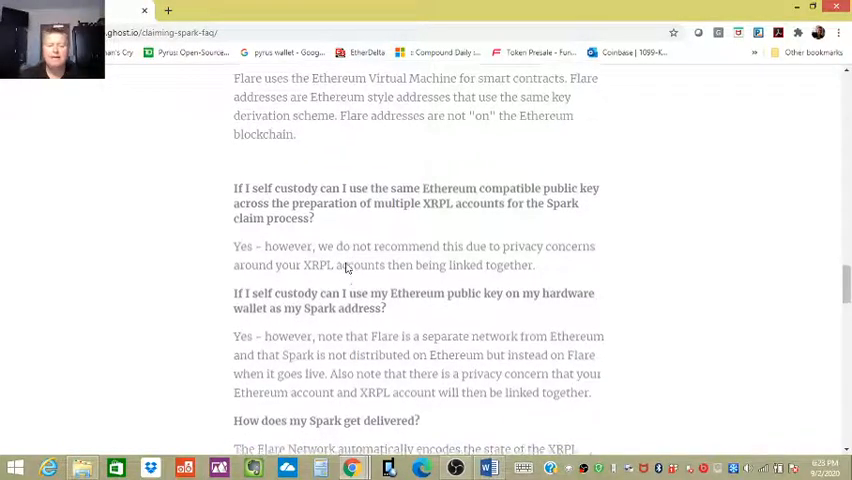
{"action": "scroll", "scroll_direction": "down", "scroll_amount": 3}
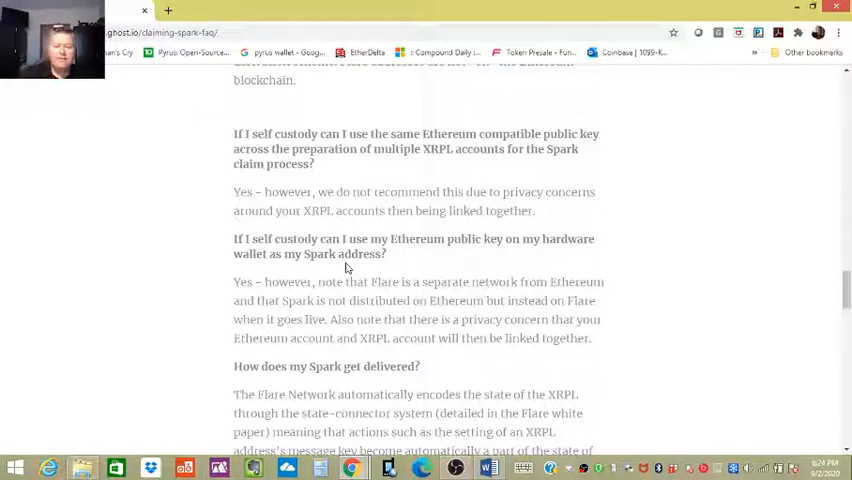
{"action": "scroll", "scroll_direction": "down", "scroll_amount": 3}
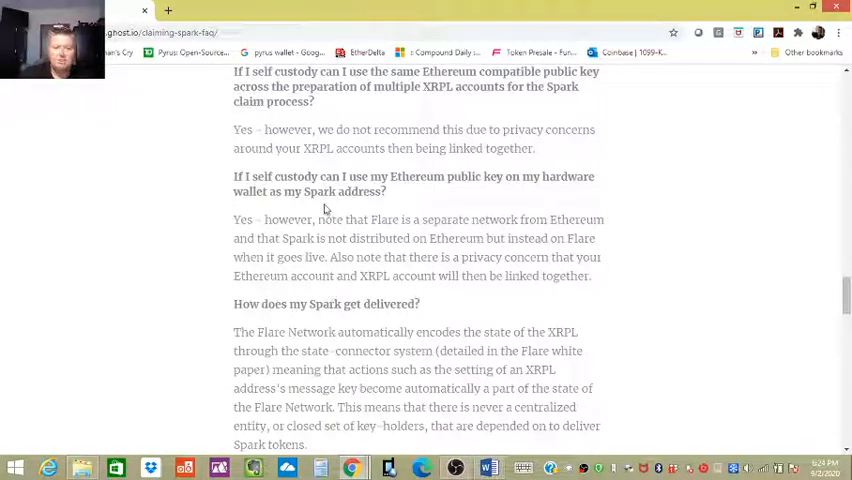
Scroll to the 'XRP Ledger Account Preparation Process for Claiming Spark' numbered steps, including the XRPL message key.
{"action": "scroll", "scroll_direction": "down", "scroll_amount": 3}
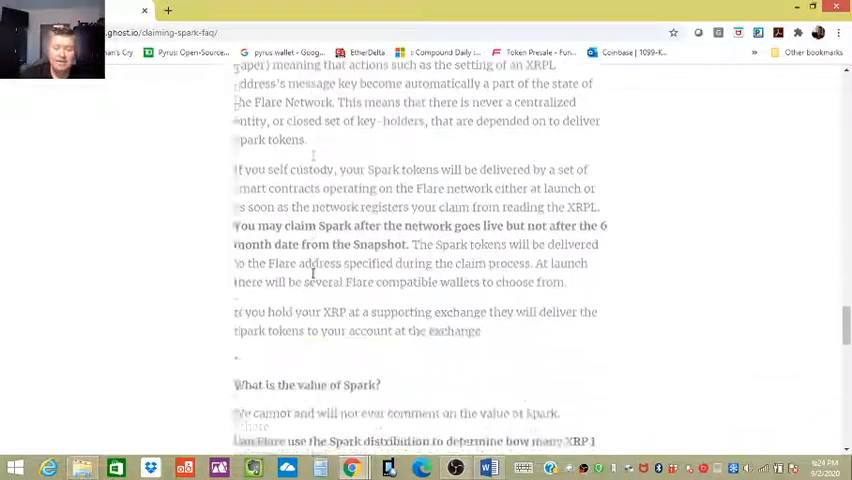
{"action": "scroll", "scroll_direction": "down", "scroll_amount": 3}
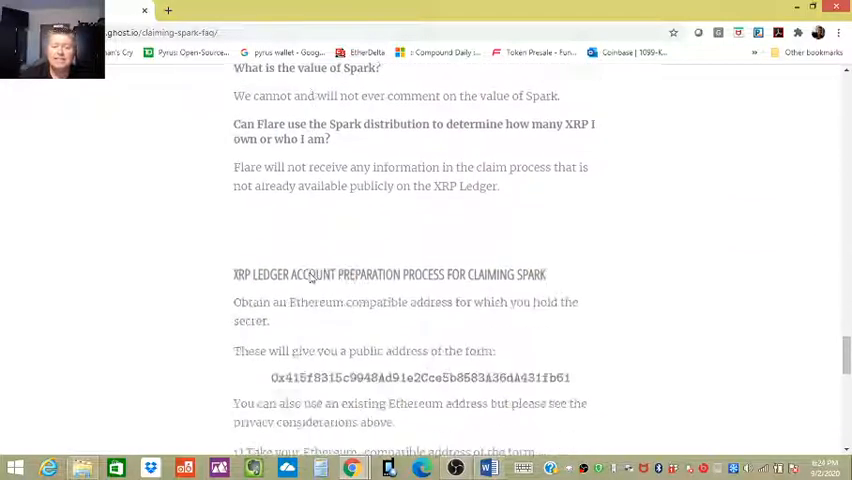
{"action": "scroll", "scroll_direction": "down", "scroll_amount": 3}
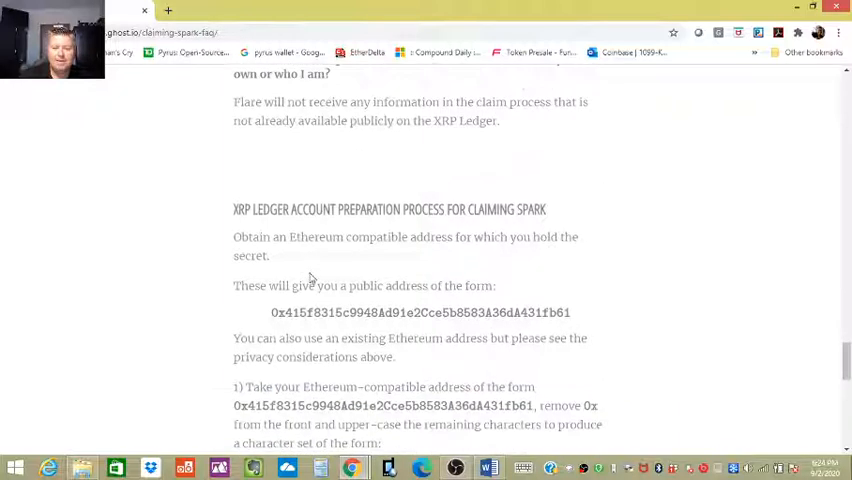
{"action": "scroll", "scroll_direction": "down", "scroll_amount": 3}
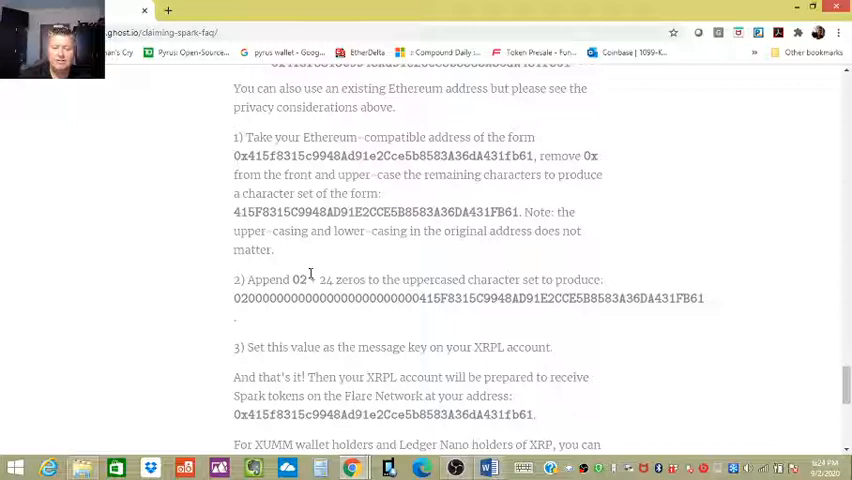
{"action": "scroll", "scroll_direction": "down", "scroll_amount": 3}
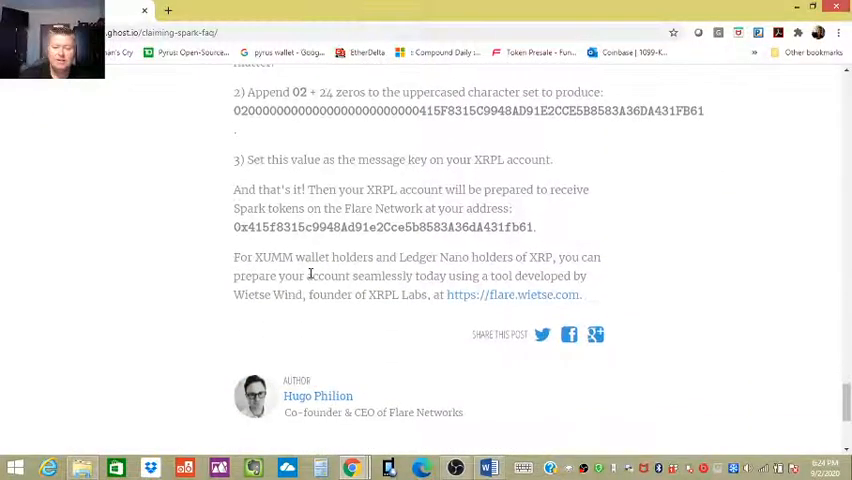
{"action": "scroll", "scroll_direction": "up", "scroll_amount": 3}
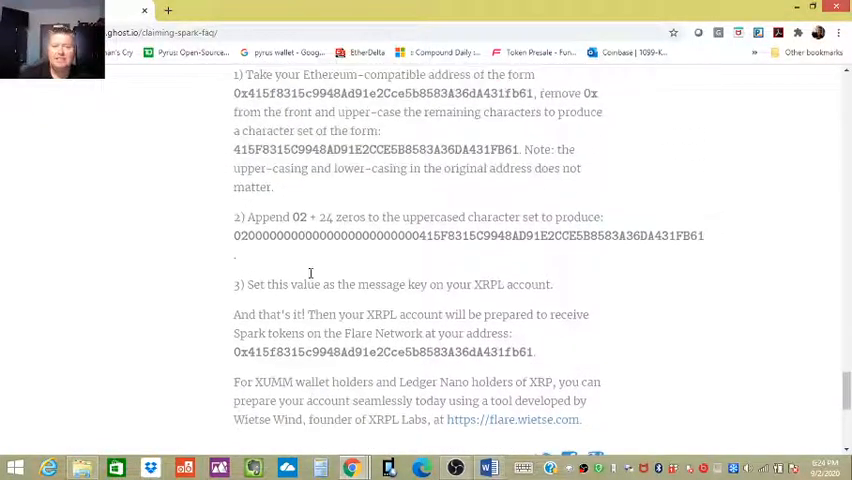